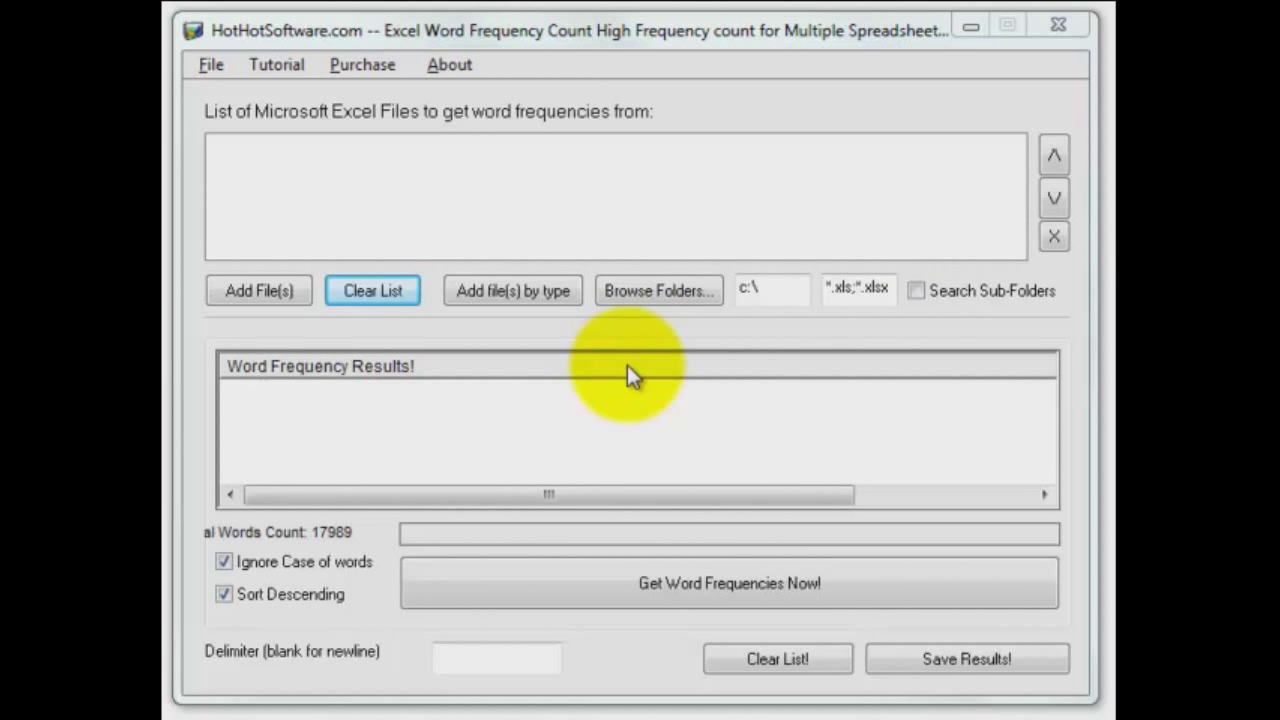
Add C:\HotHotSoftware\Songs.xls to the list of files to analyse
left_click(259, 290)
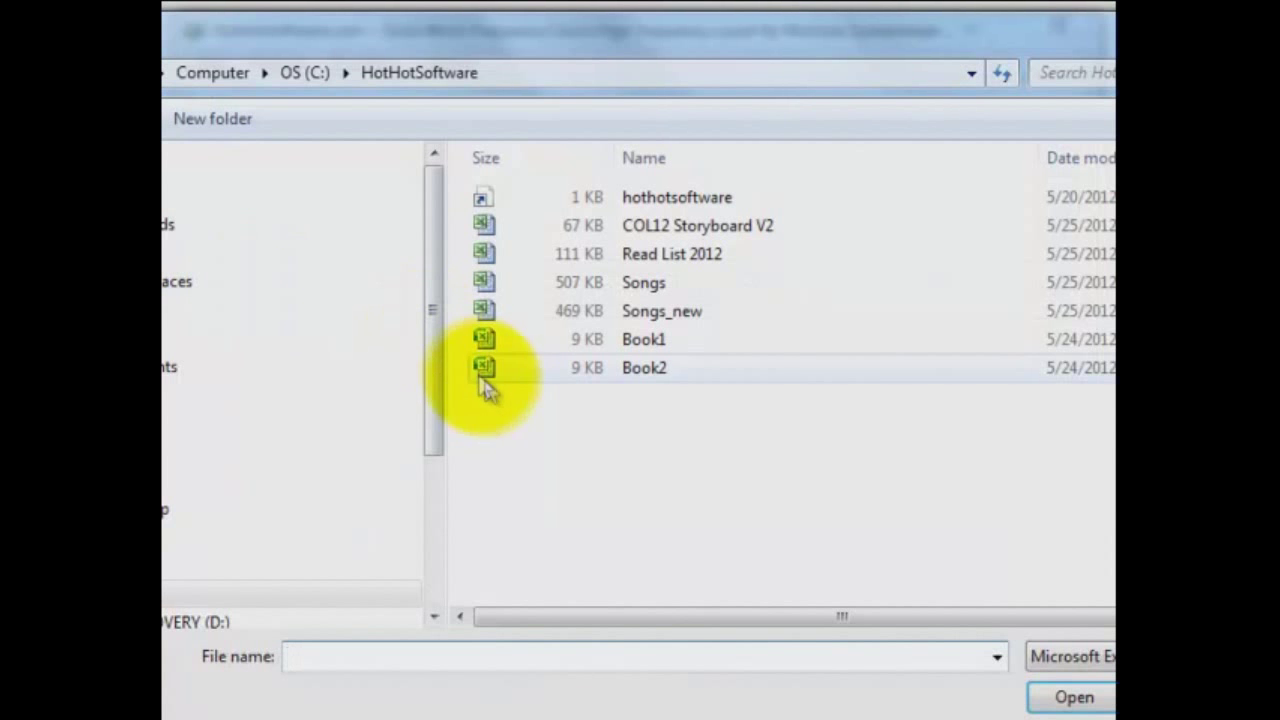
left_click(643, 282)
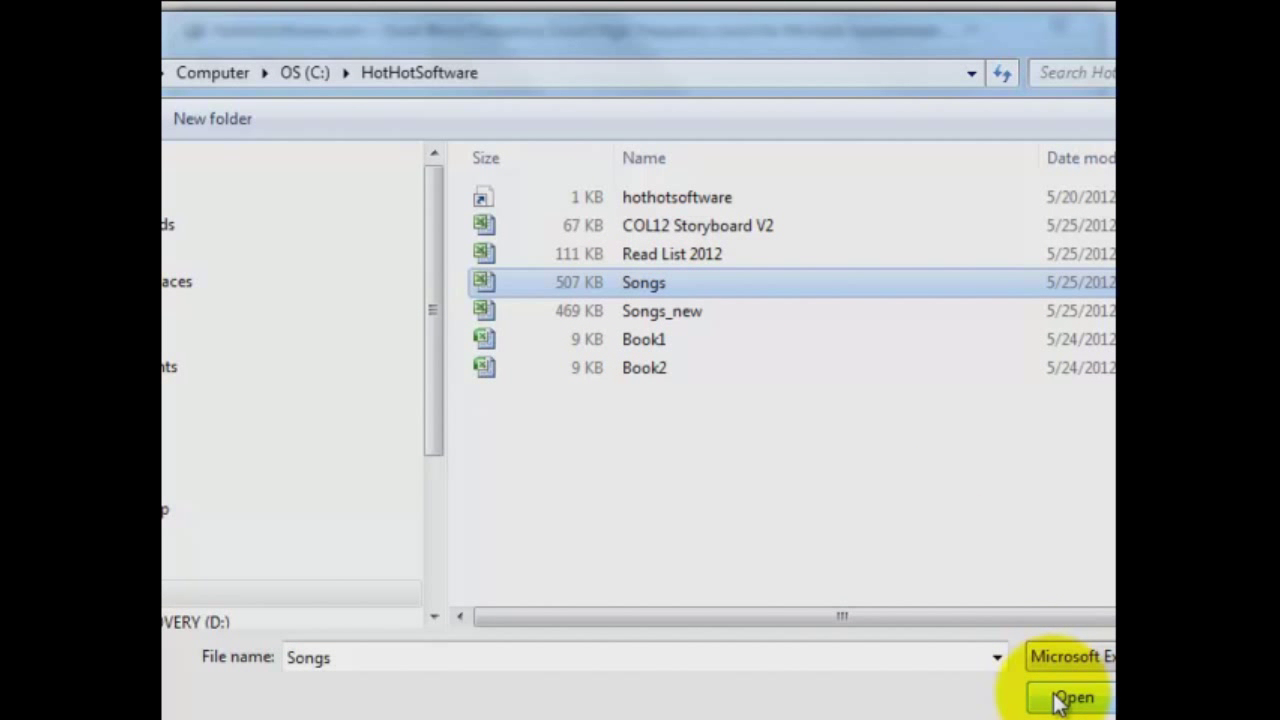
left_click(1072, 697)
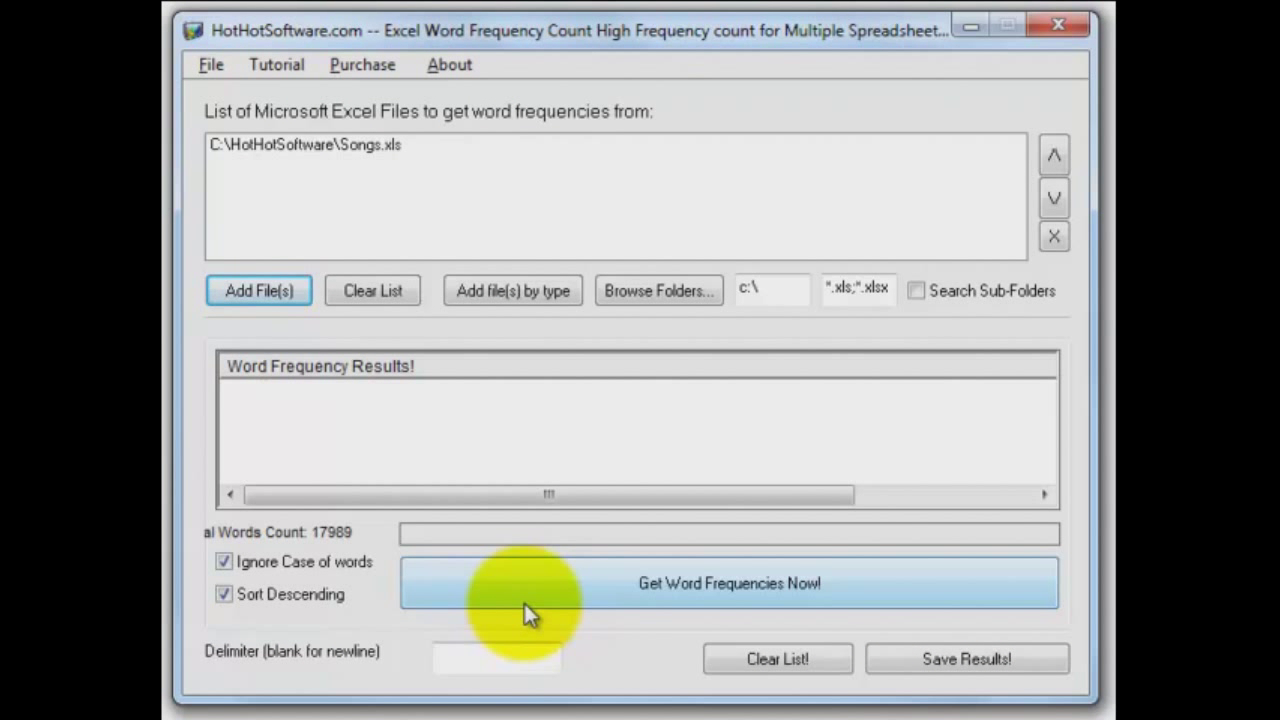
mouse_move(640, 636)
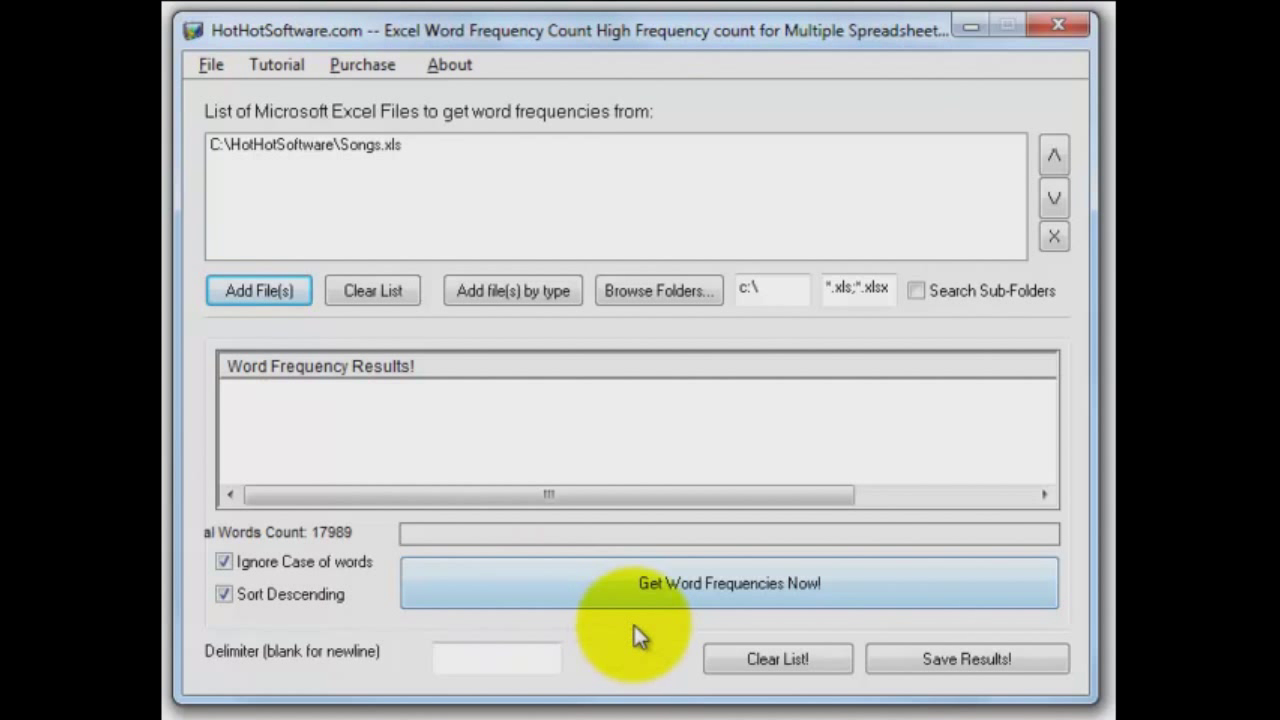
left_click(729, 583)
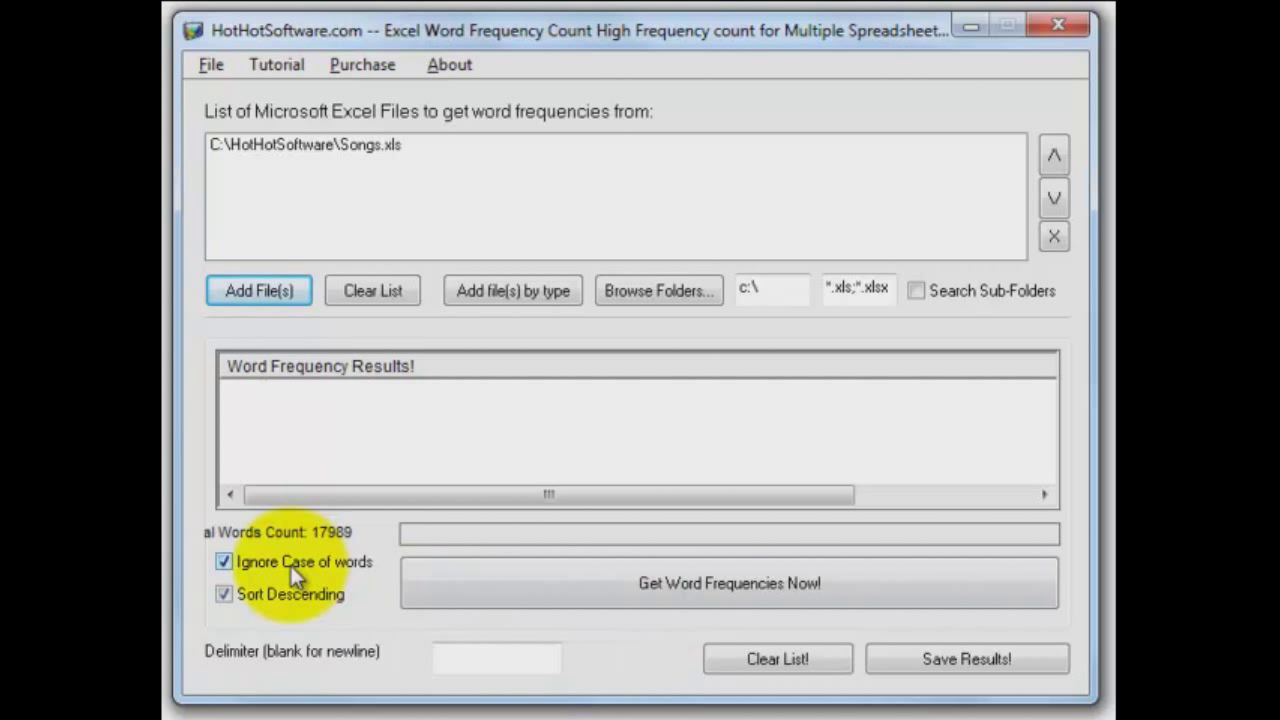
mouse_move(290, 608)
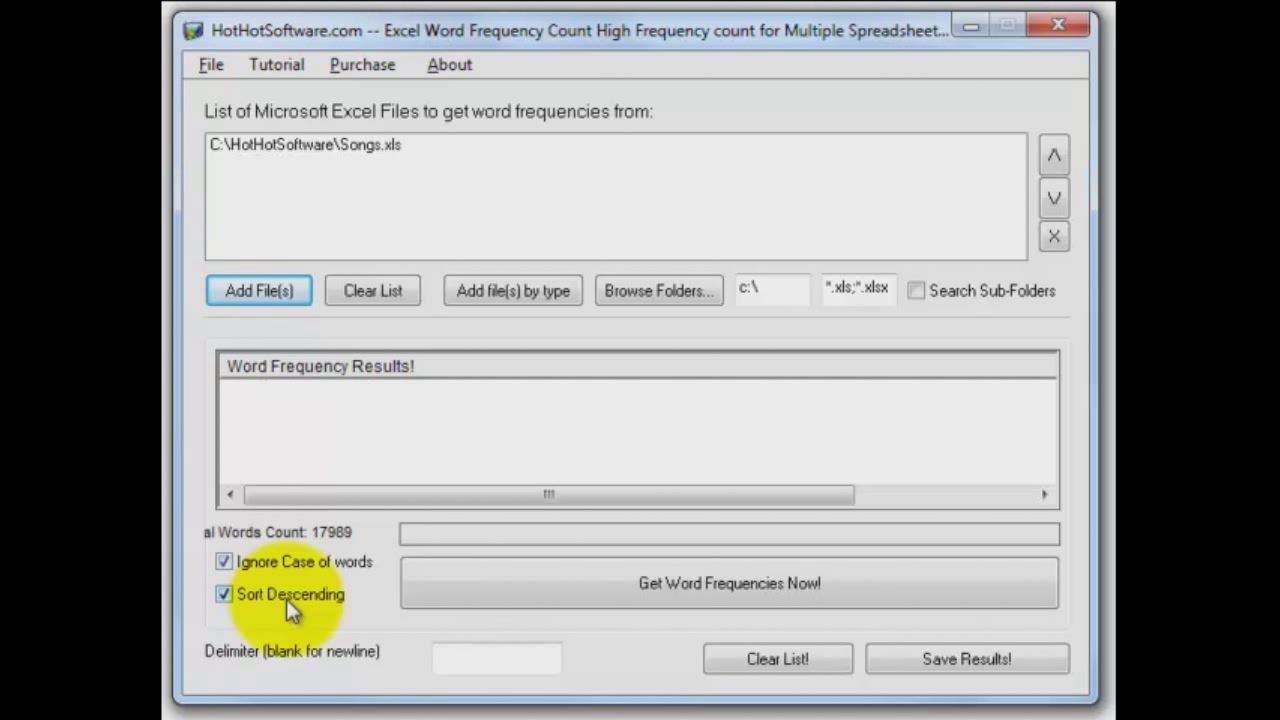
mouse_move(600, 600)
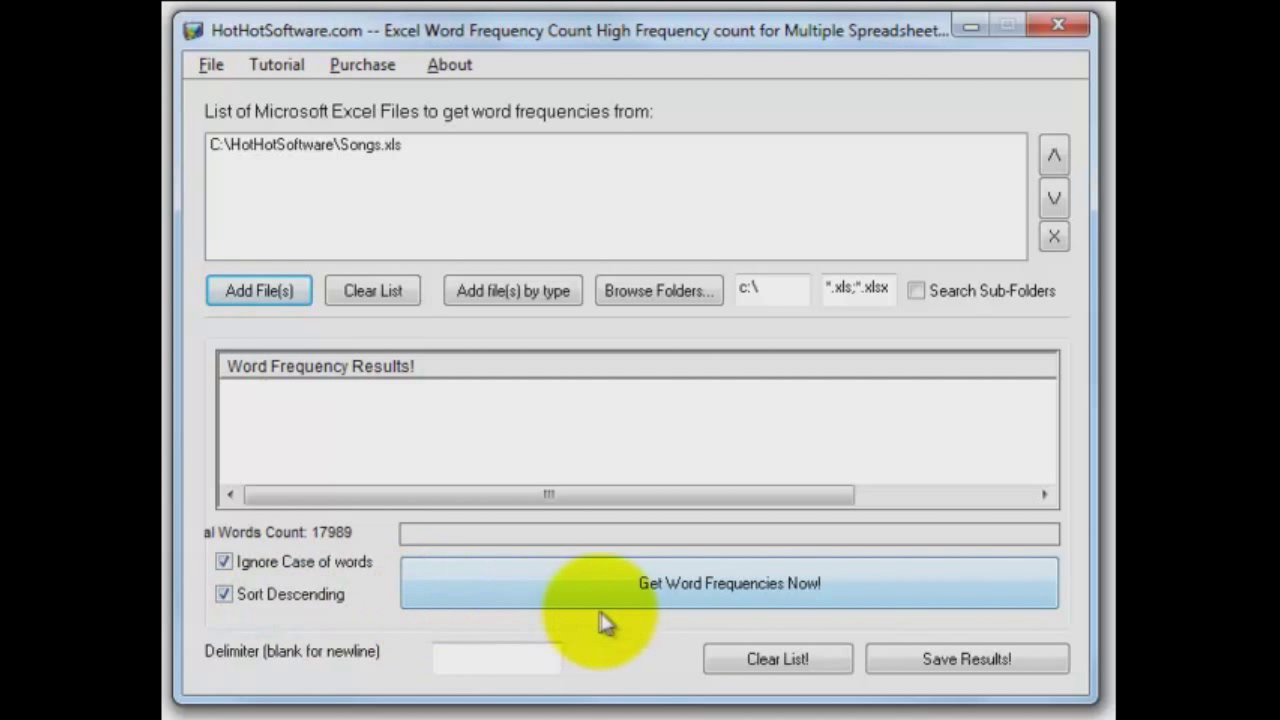
Run the word count on Songs.xls and browse the results list (658 the, 272 you, 217 beatles)
left_click(729, 583)
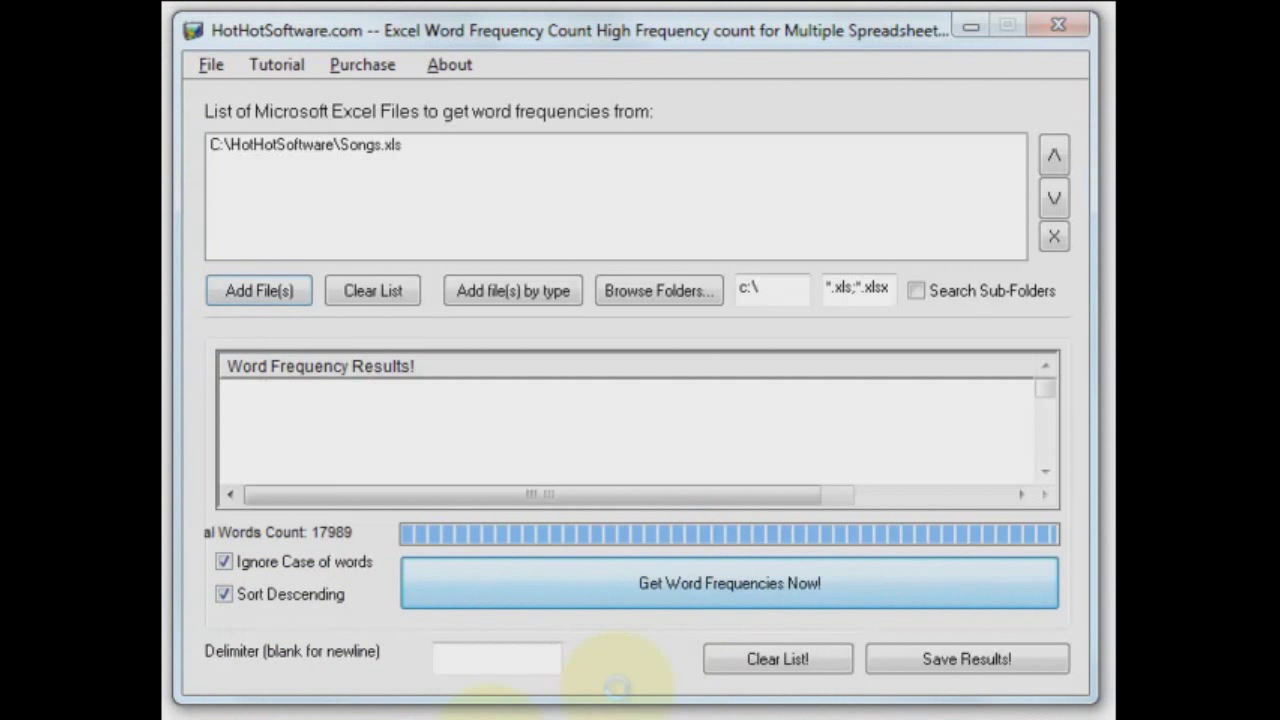
left_click(729, 583)
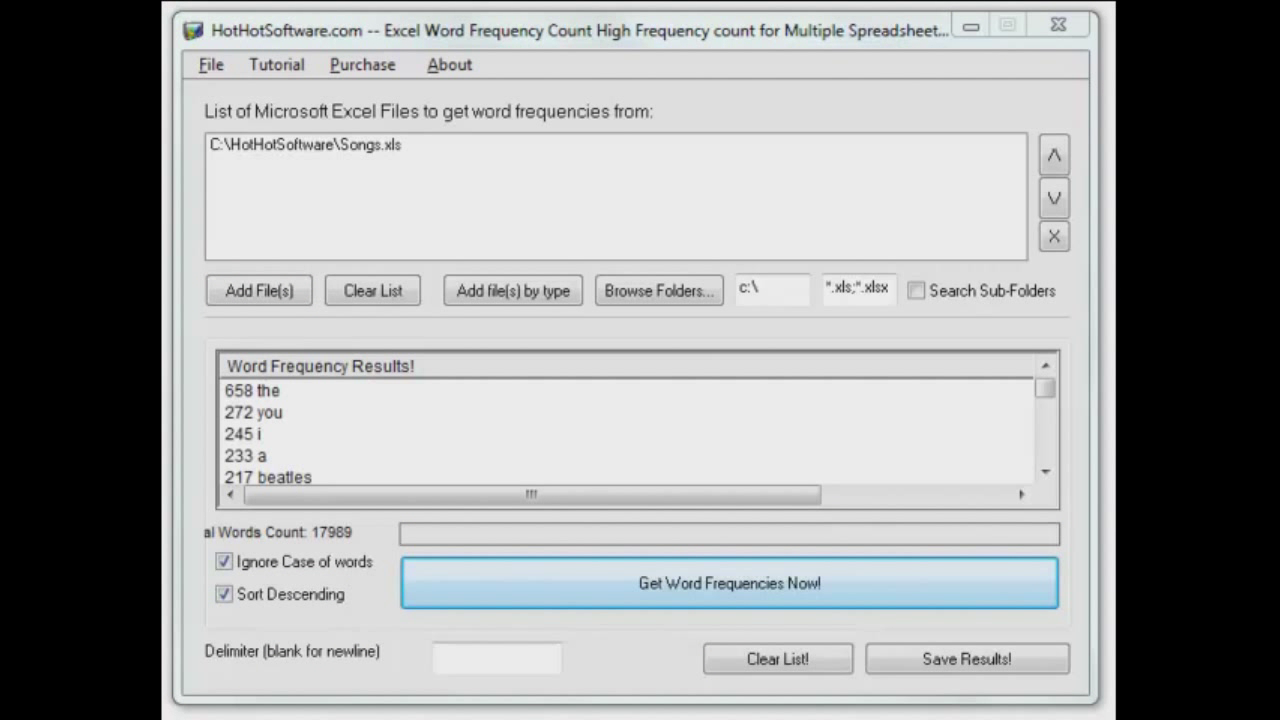
mouse_move(343, 628)
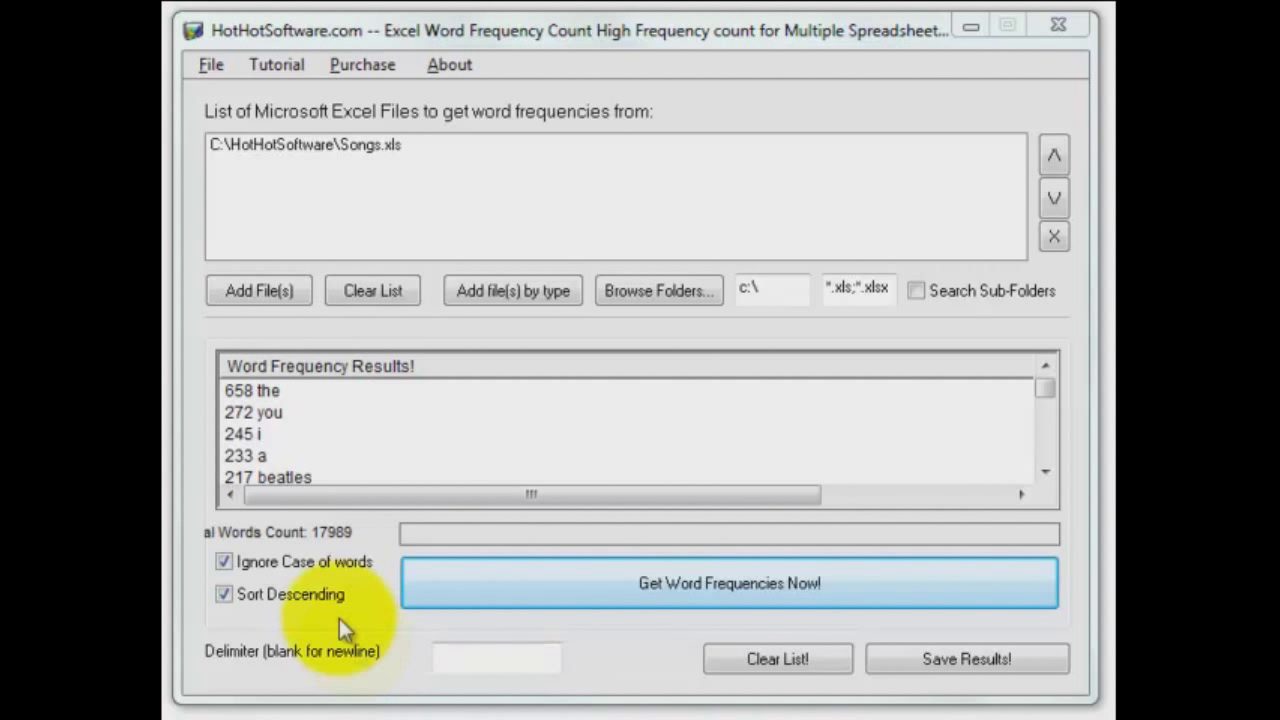
mouse_move(345, 548)
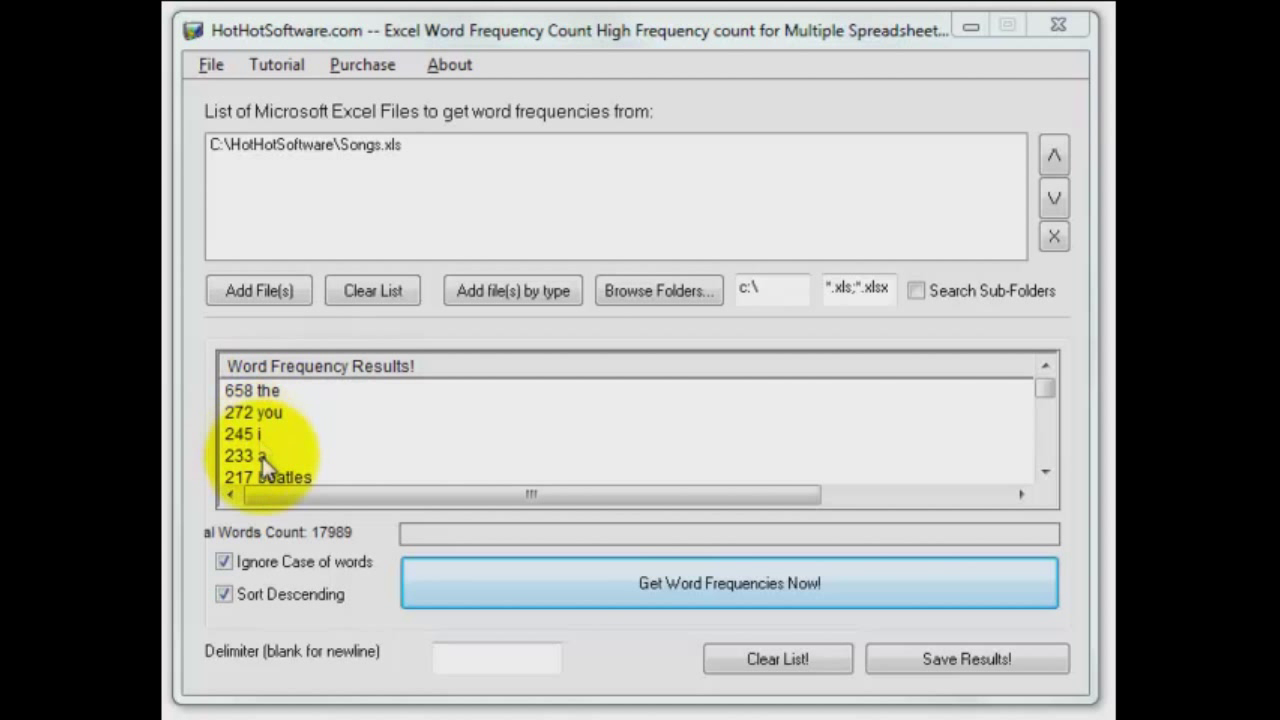
mouse_move(1045, 473)
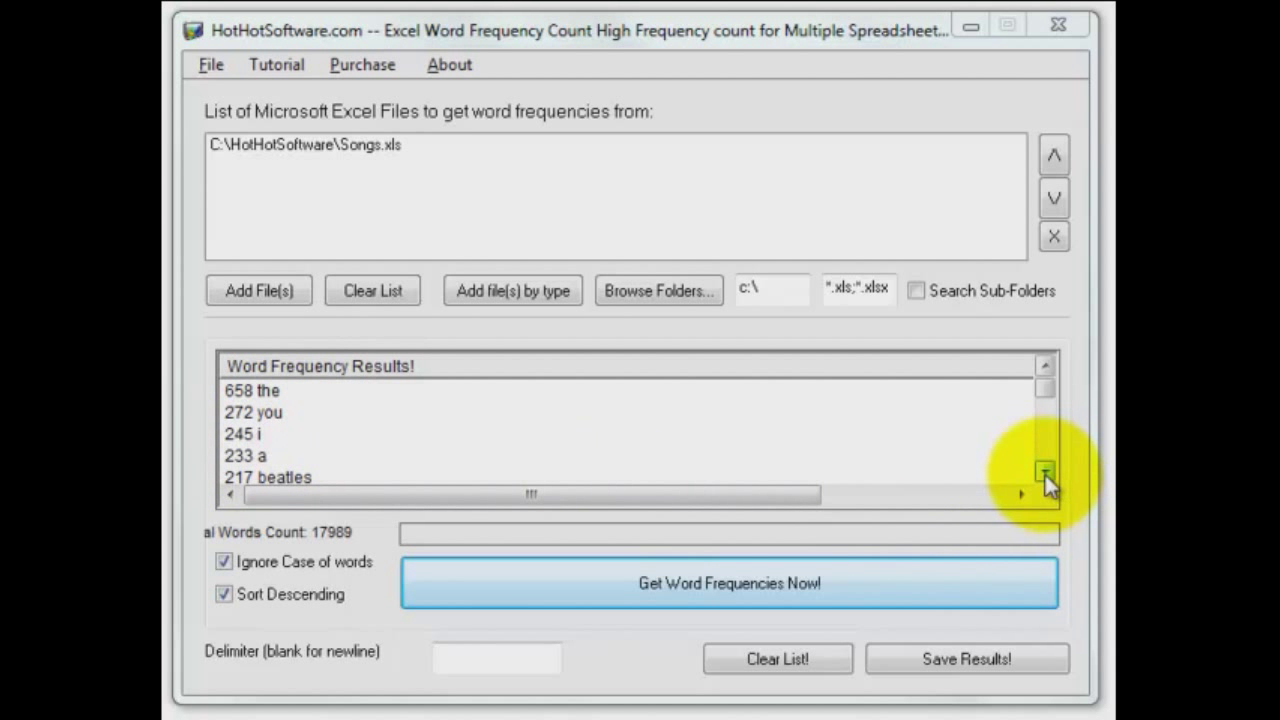
left_click(1045, 472)
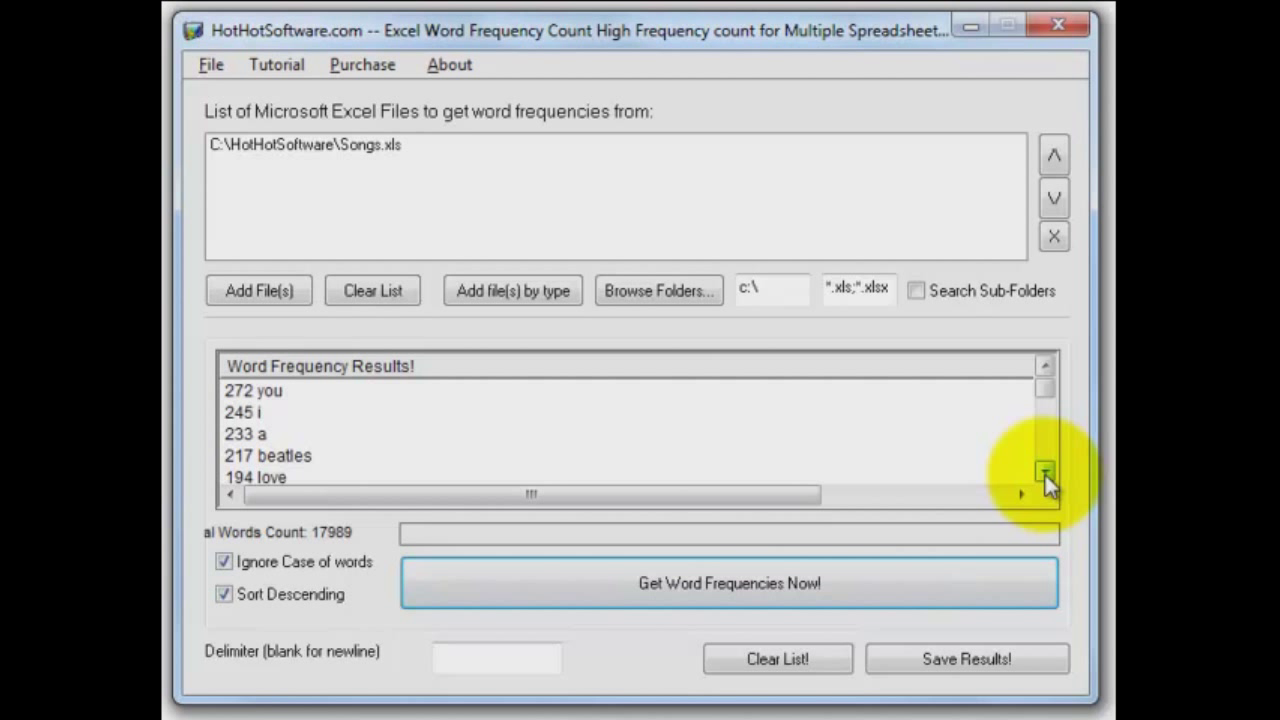
left_click(1044, 472)
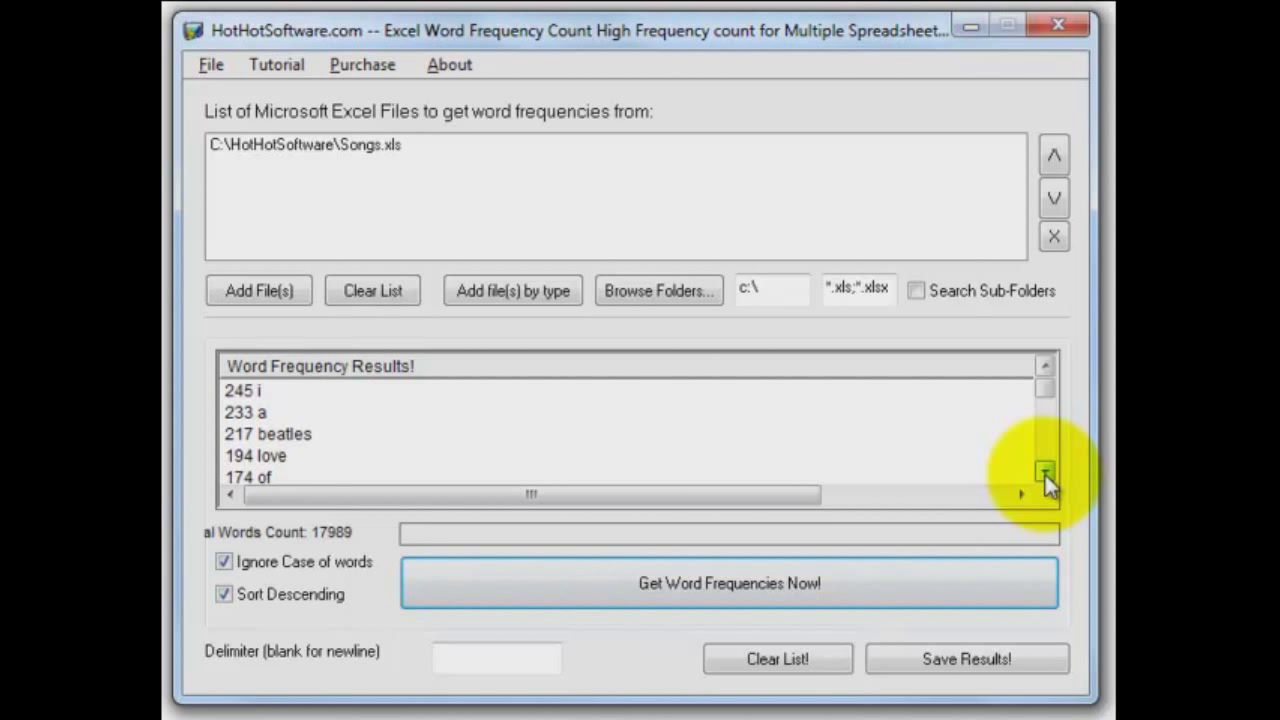